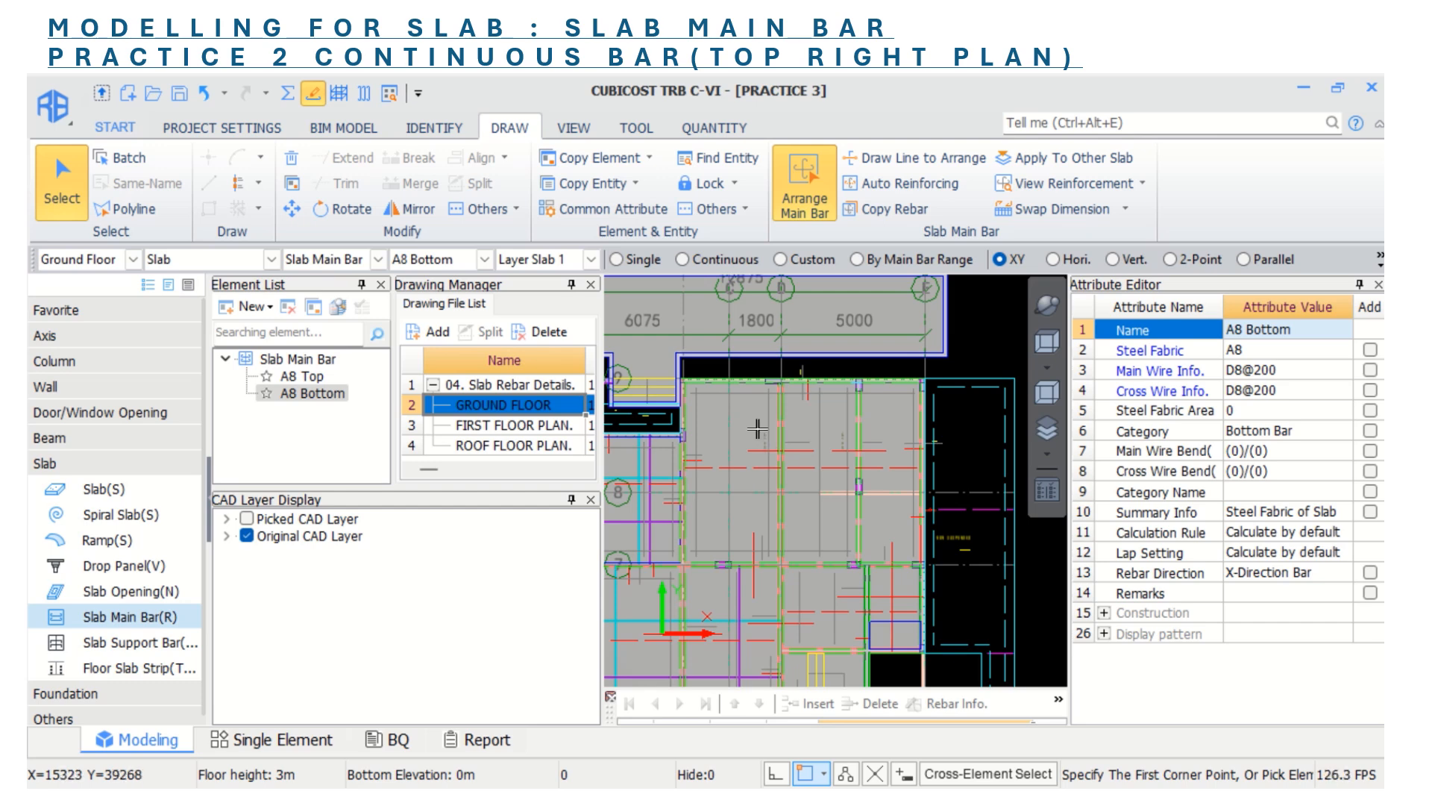
mouse_move(749, 456)
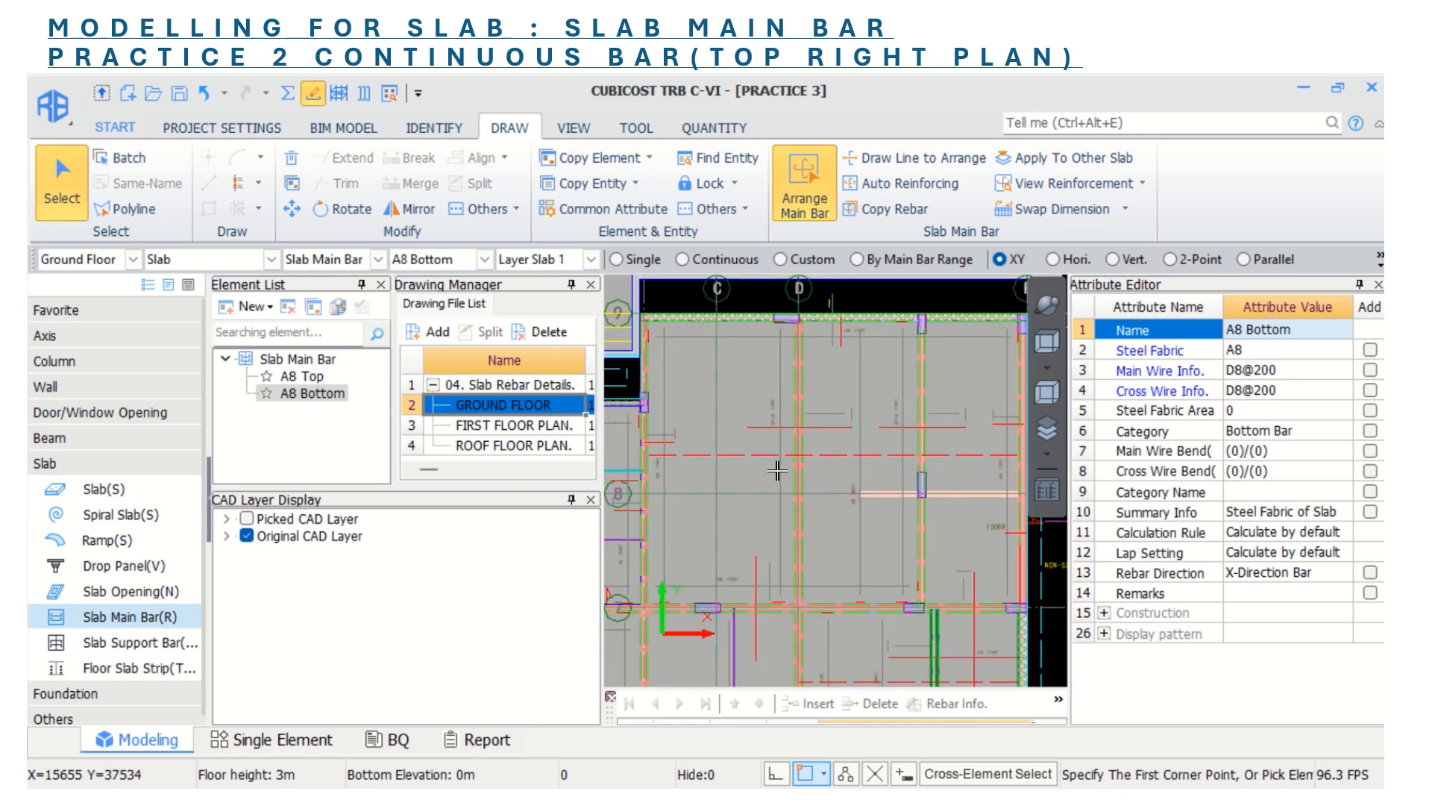
mouse_move(879, 485)
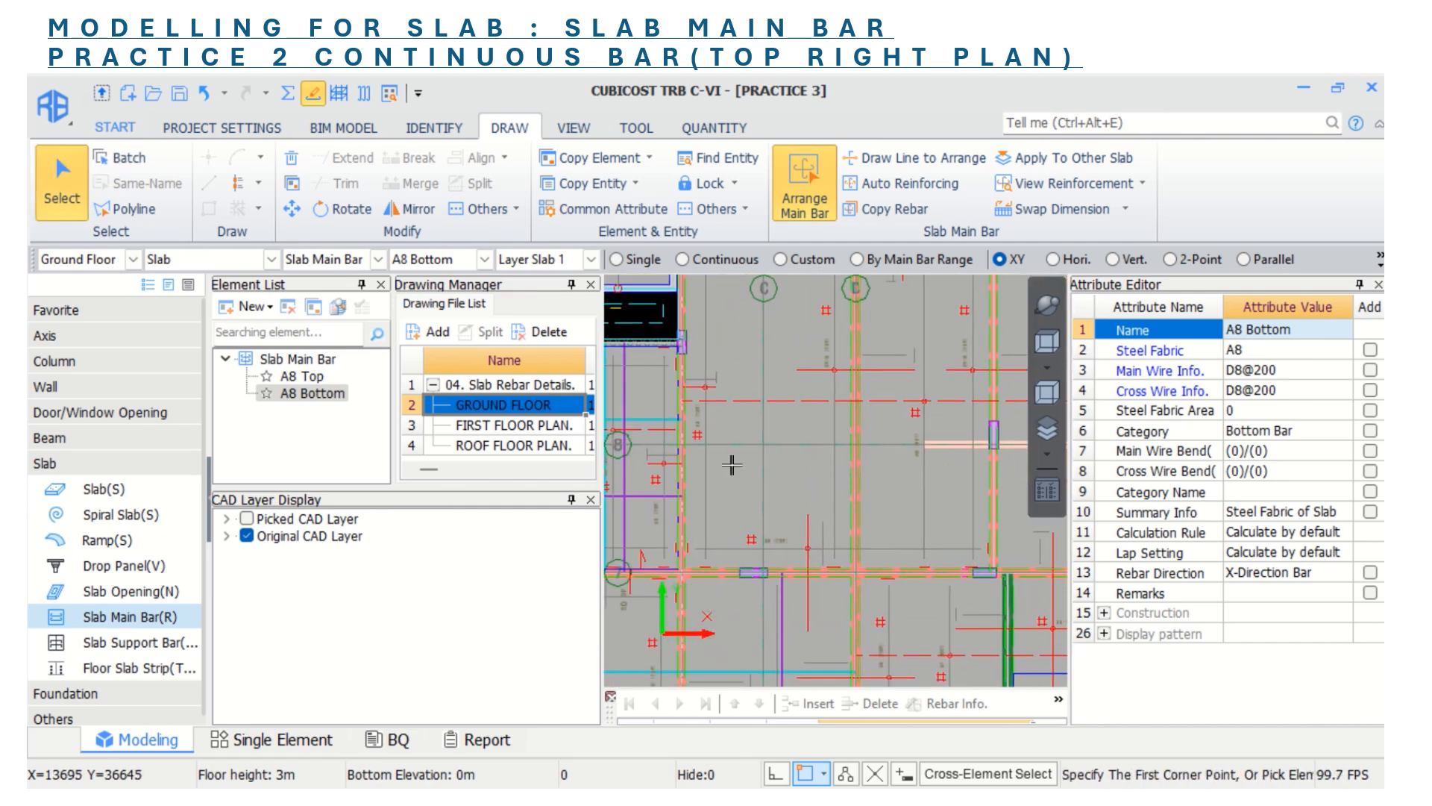
- Choose Continuous placement across three slab panels and set auto-arrange to steel fabric A8 bottom
left_click_drag(735, 466, 827, 471)
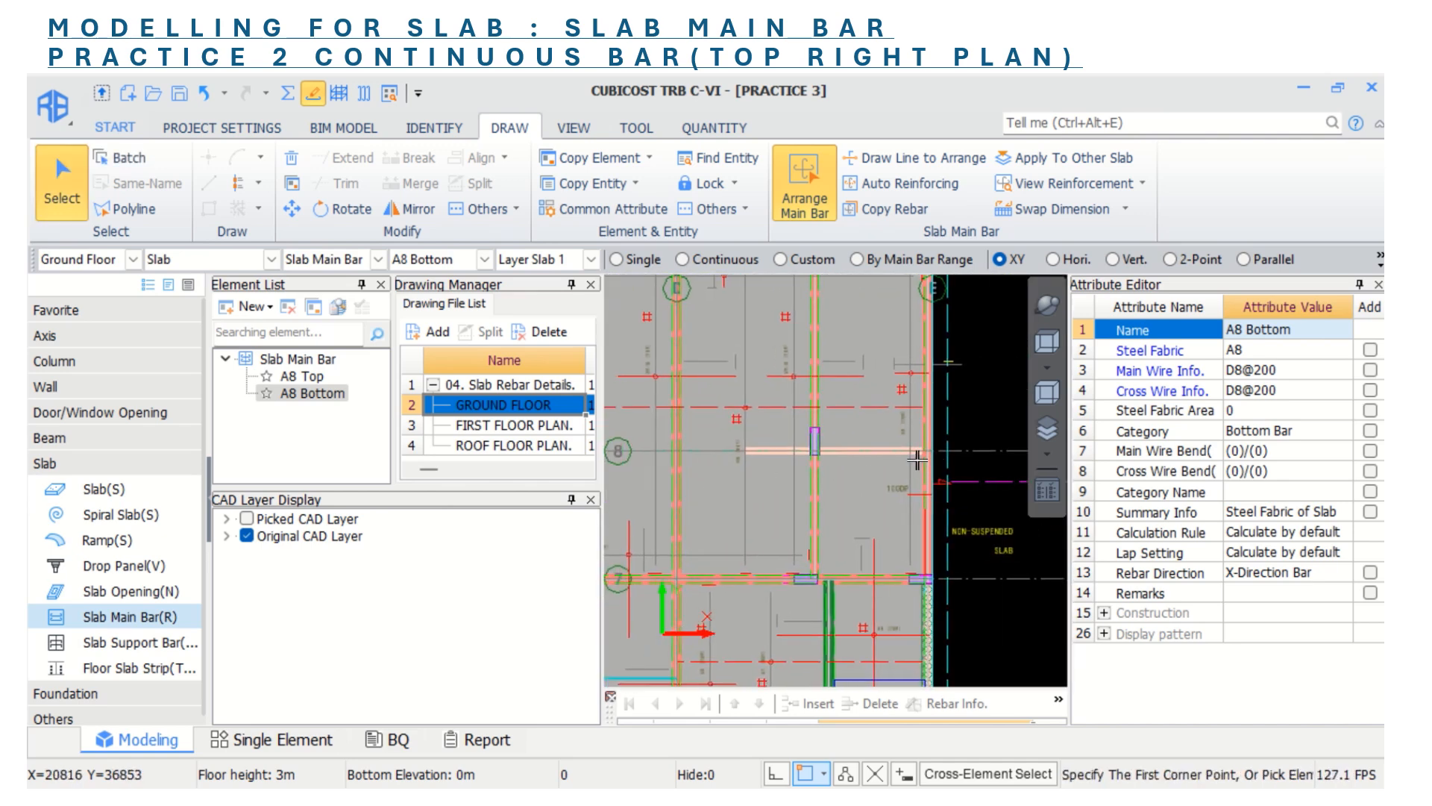
mouse_move(775, 448)
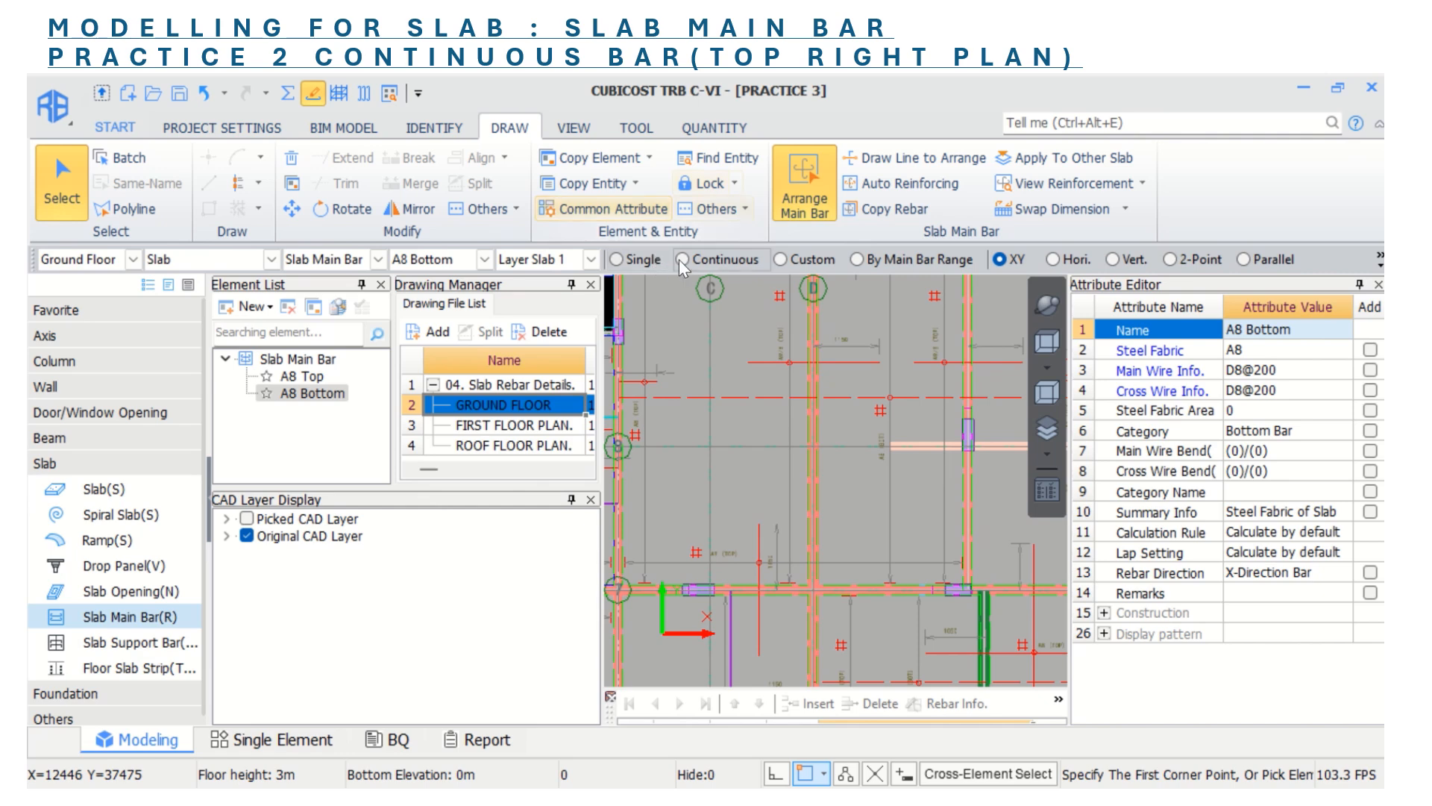
left_click(690, 260)
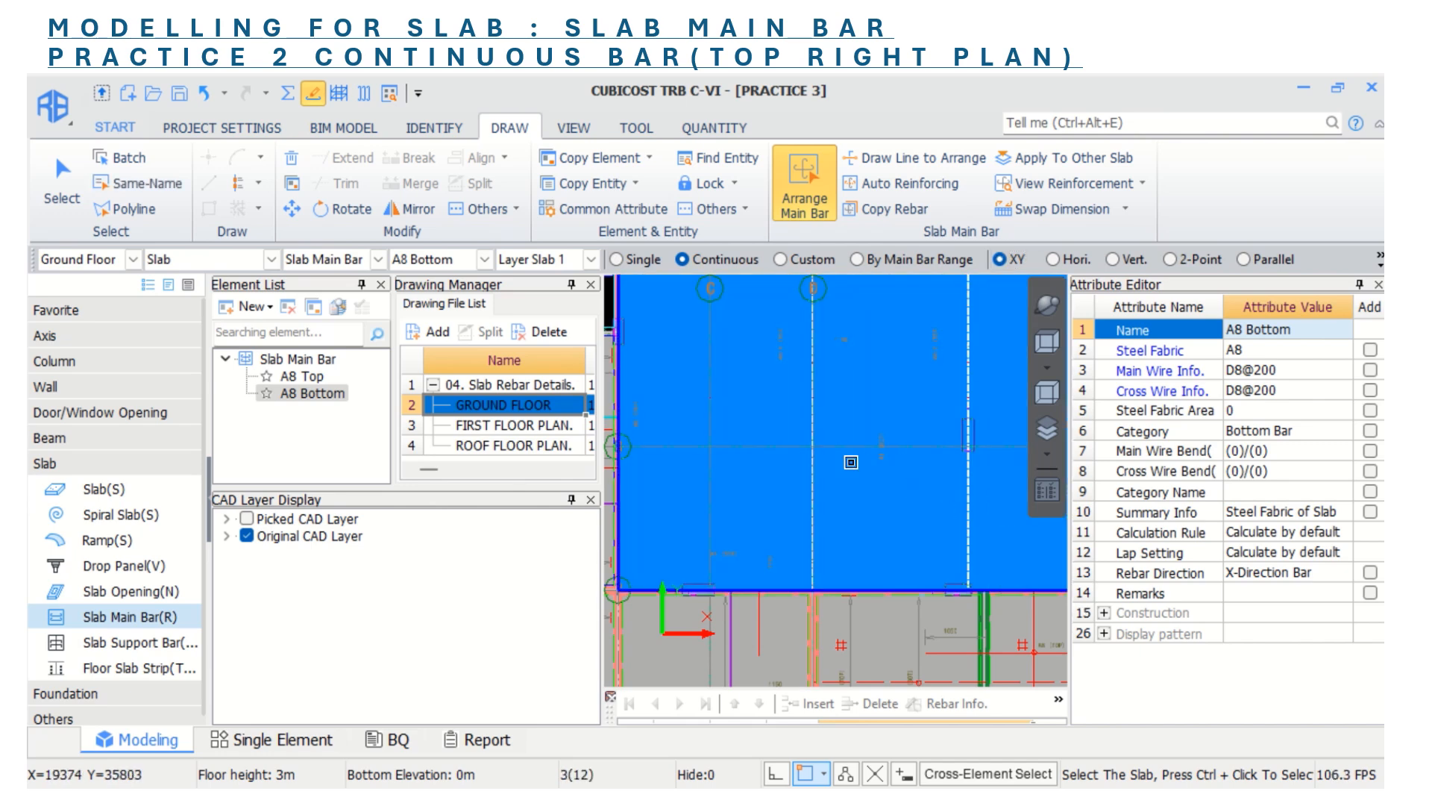
left_click(803, 182)
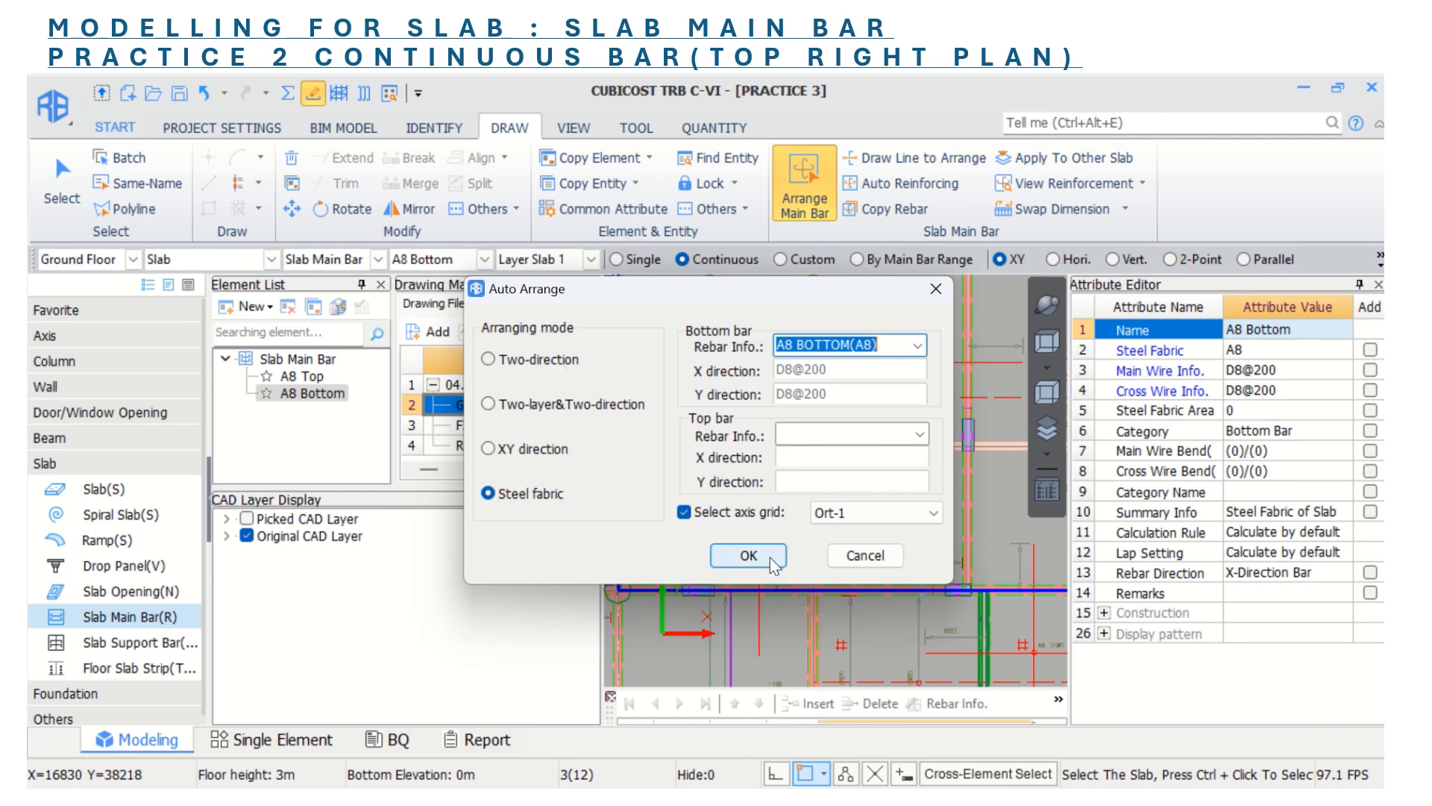
- Confirm the Auto Arrange settings to generate A8 bottom D8@200 steel fabric bars
left_click(748, 555)
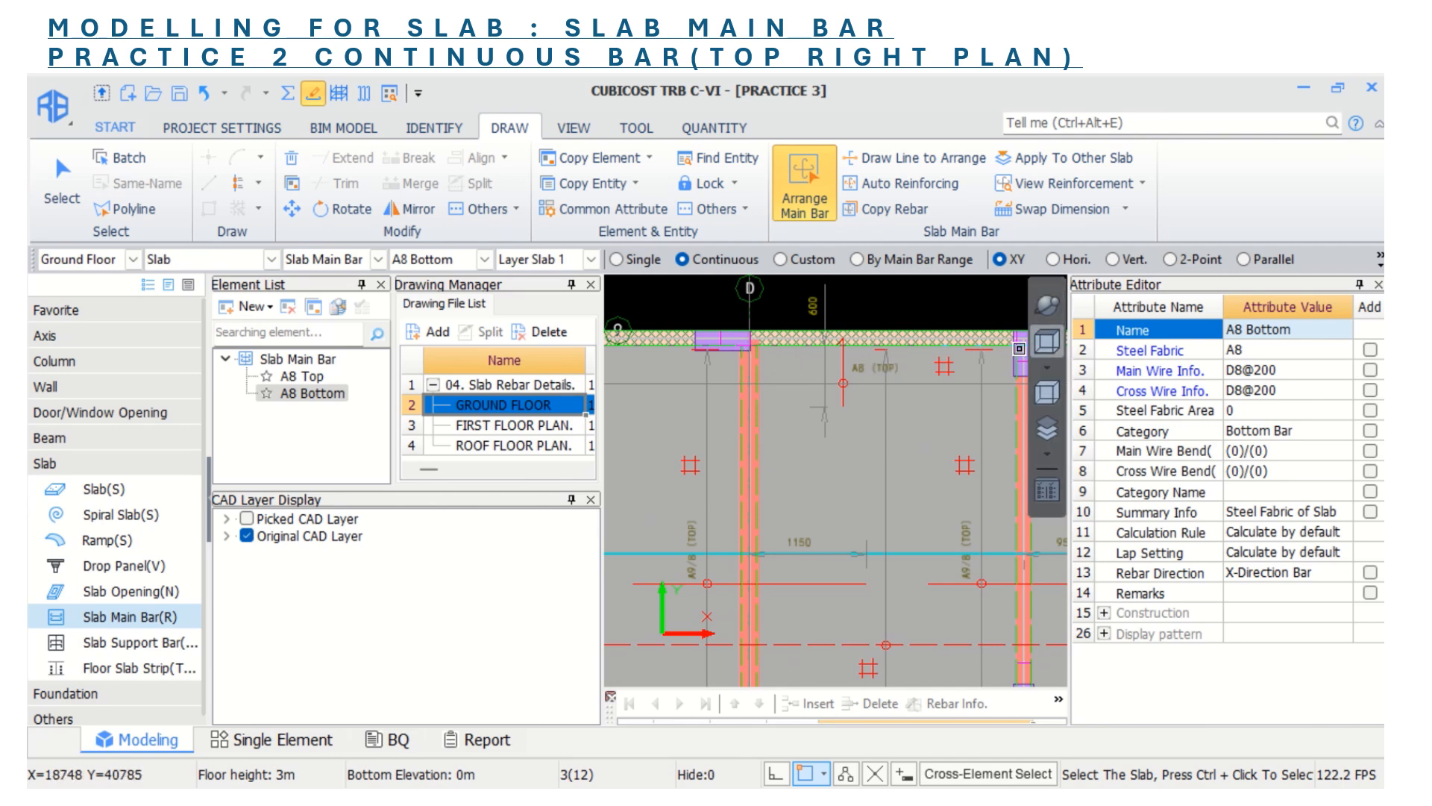
left_click(749, 591)
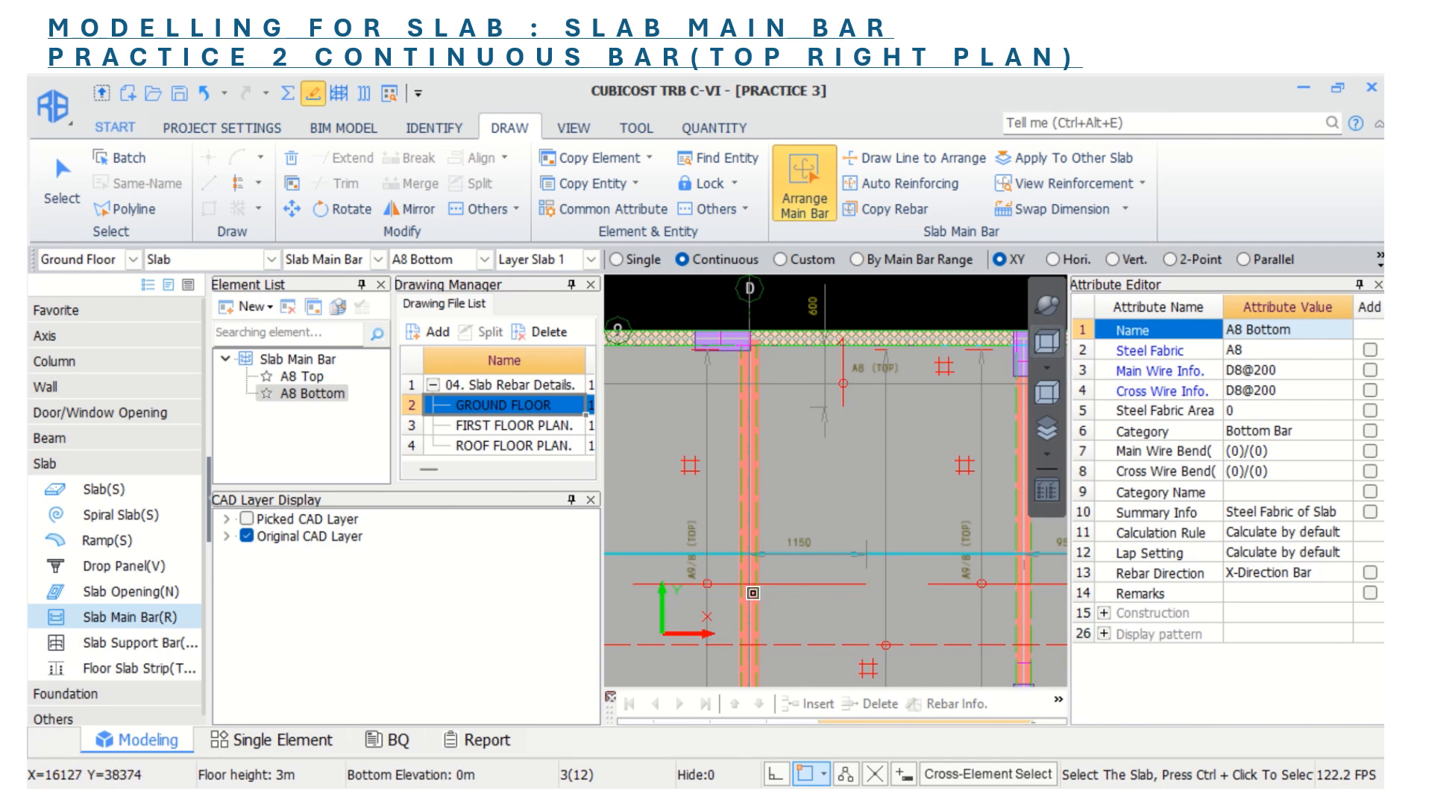